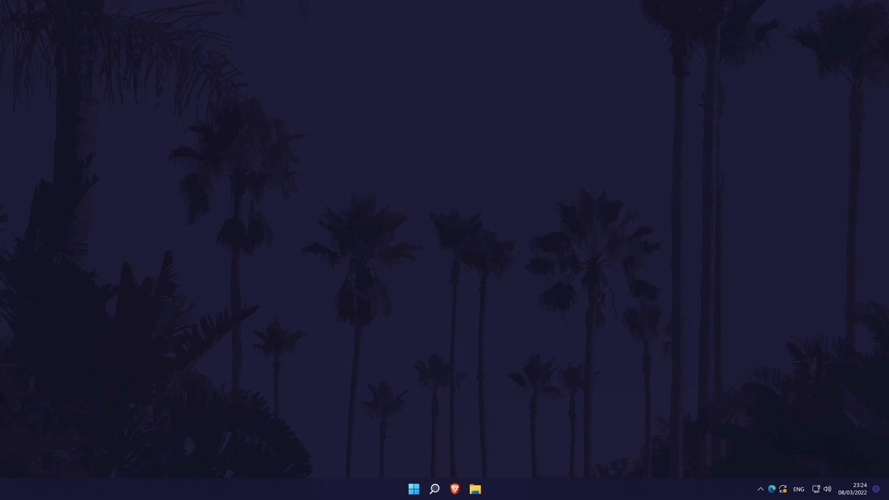
pyautogui.moveTo(419, 467)
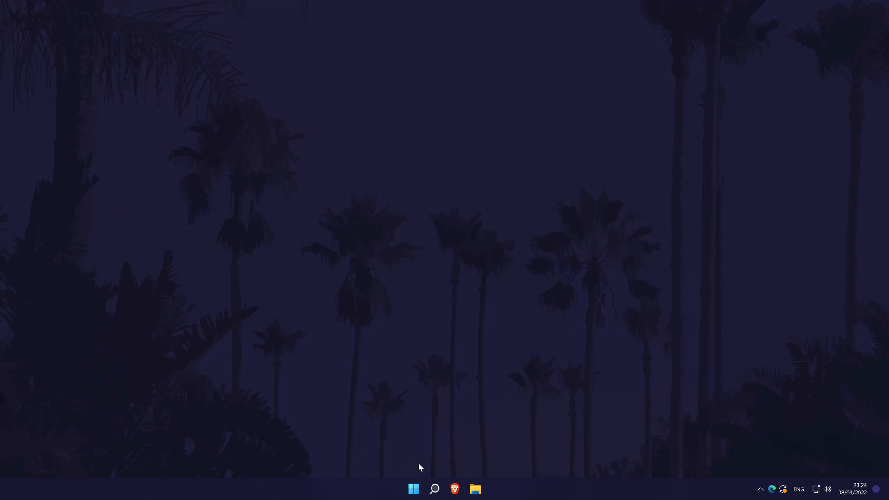
# Step: Search Windows for "settings" and launch the Settings app from Best match
pyautogui.click(433, 488)
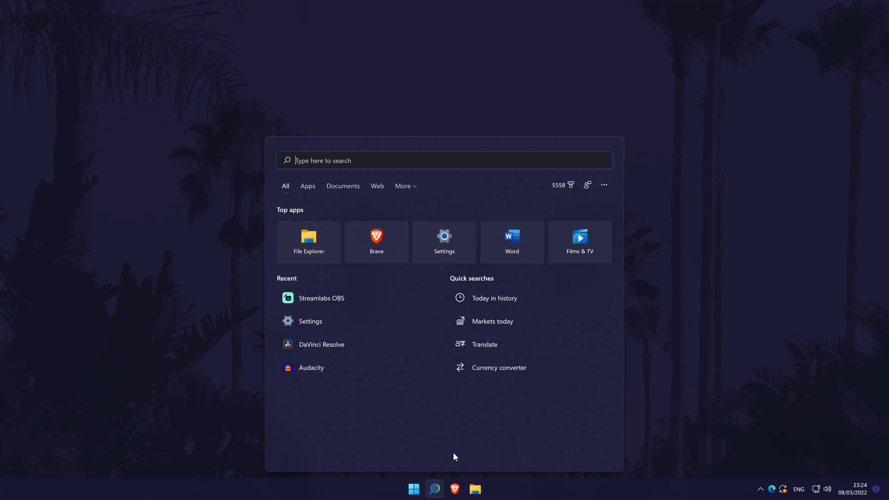
pyautogui.write('settings')
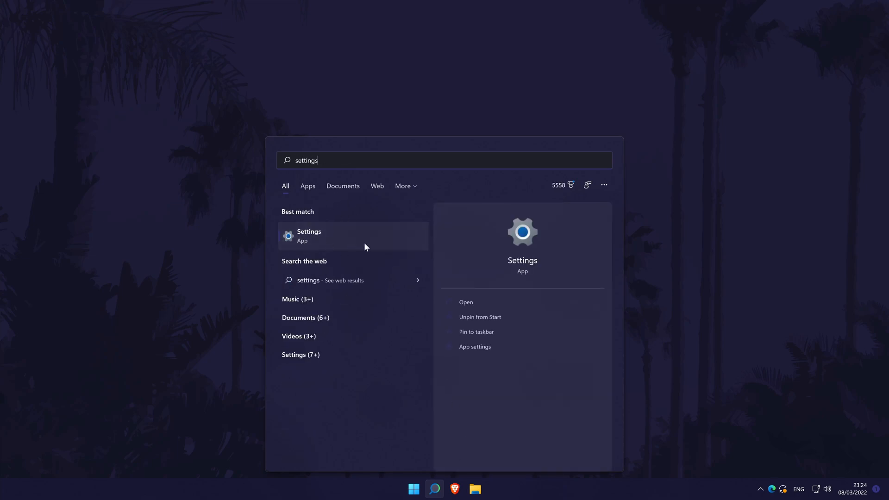
pyautogui.click(466, 302)
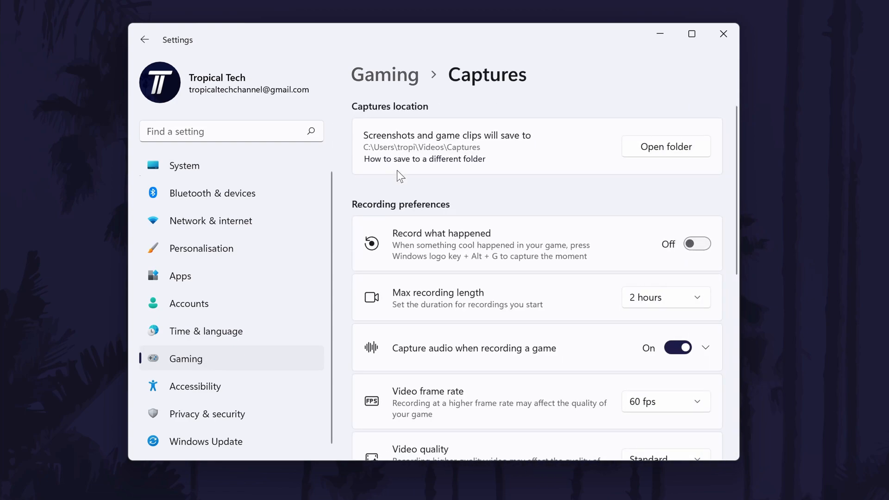
# Step: Scroll down the Gaming Captures page to the frame rate and video quality settings
pyautogui.scroll(-3)
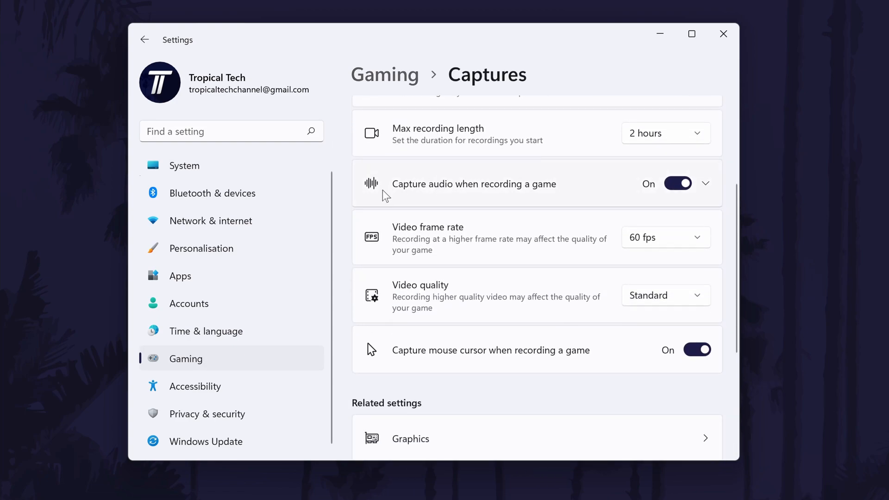
pyautogui.moveTo(668, 240)
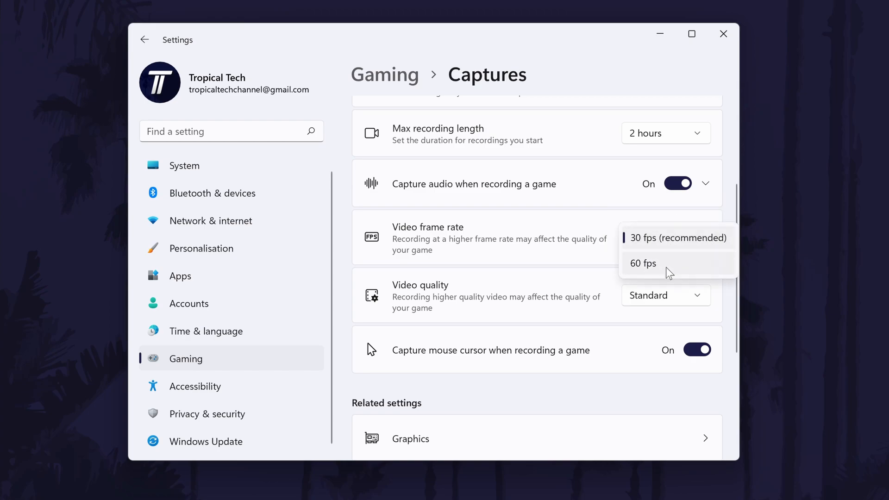
# Step: Keep video frame rate at 60 fps and set video quality to Standard after briefly choosing High
pyautogui.click(643, 263)
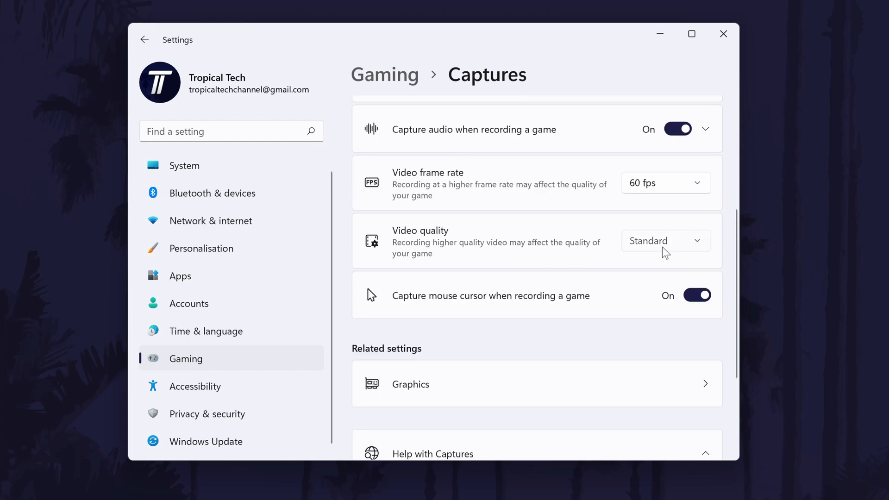
pyautogui.click(665, 240)
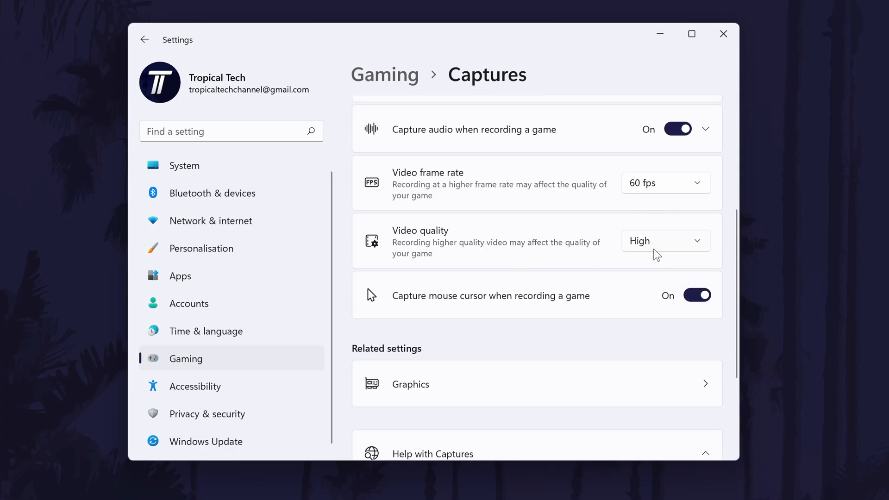
pyautogui.click(666, 241)
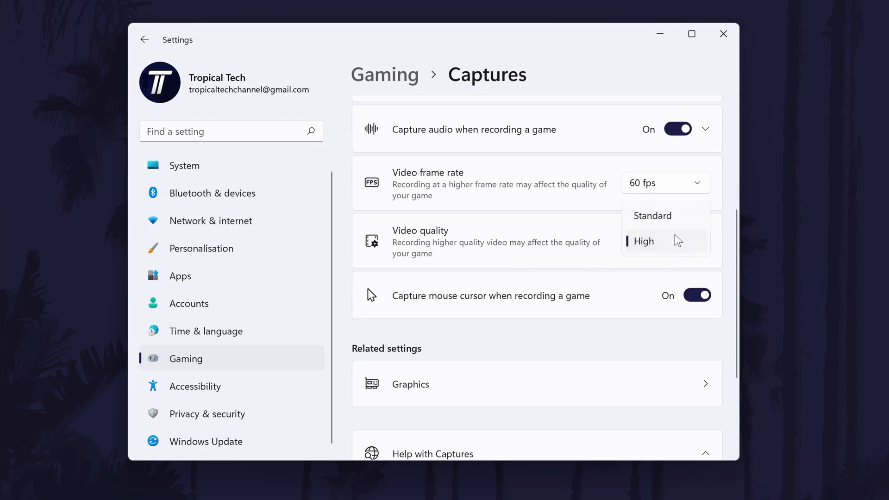
pyautogui.click(651, 215)
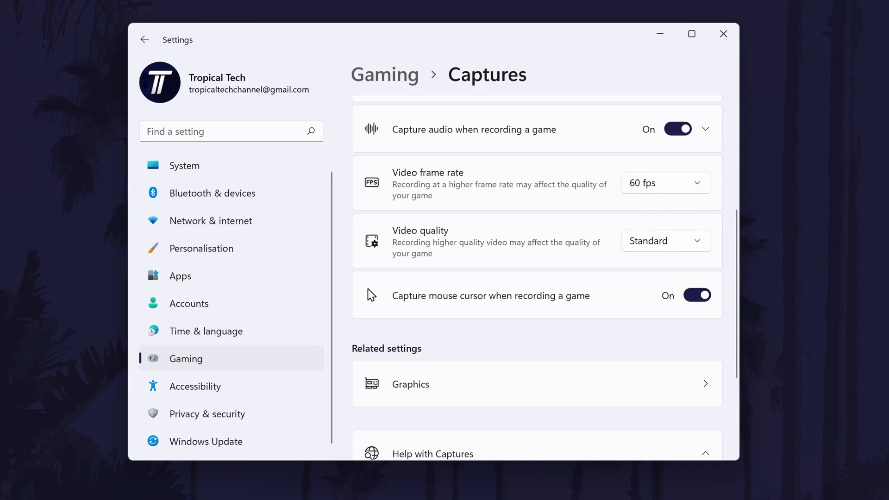